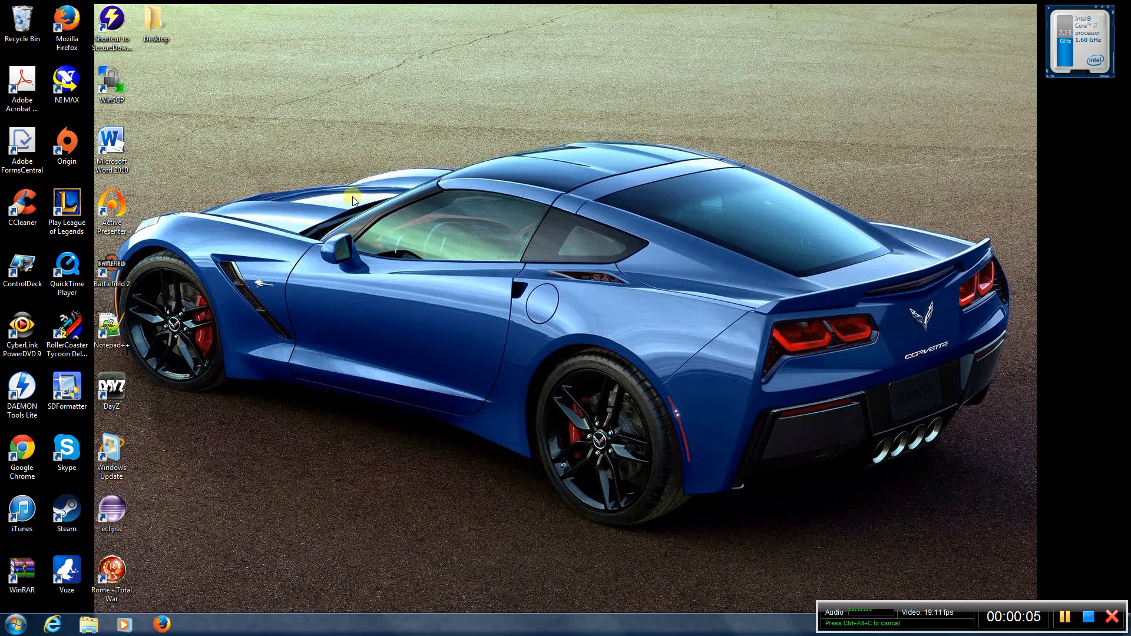
{"action": "mouse_move", "coordinate": [345, 182]}
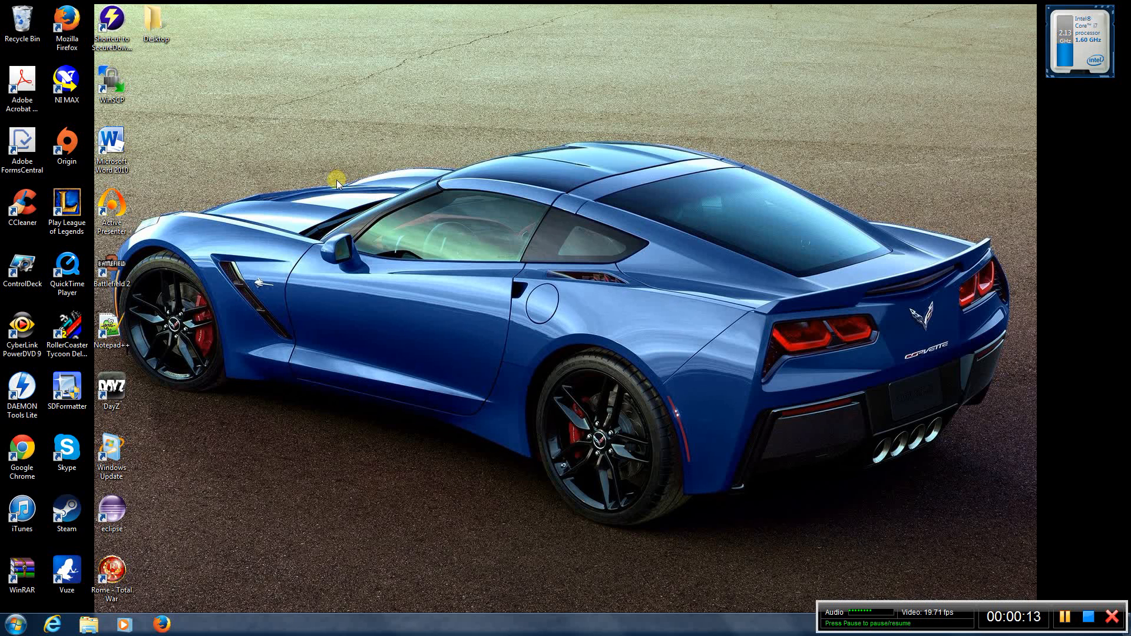
{"action": "mouse_move", "coordinate": [287, 210]}
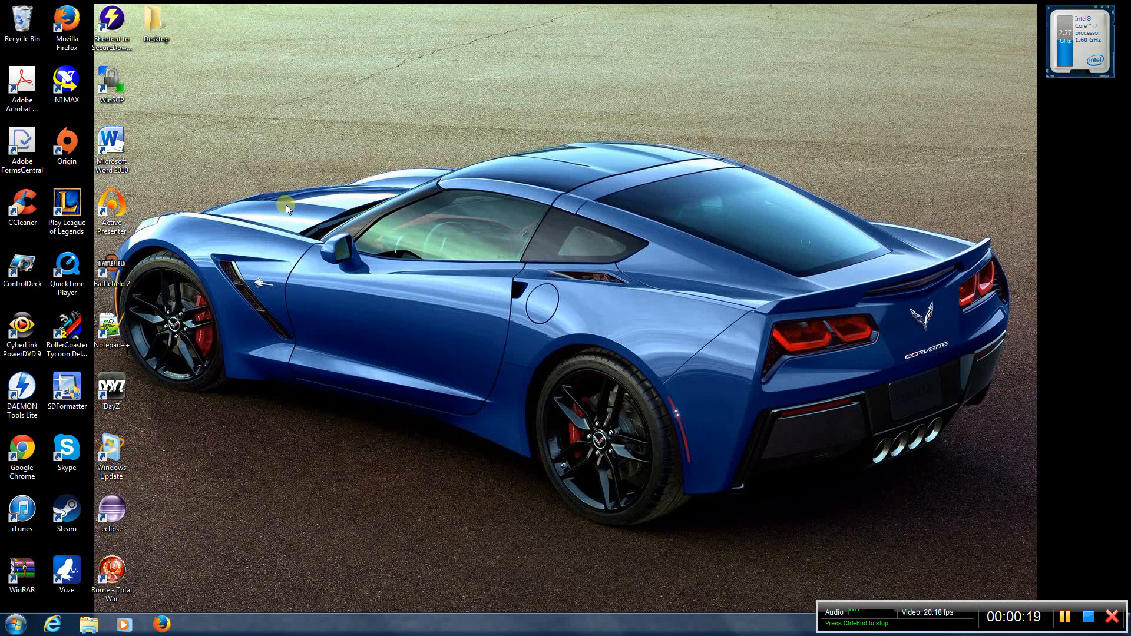
{"action": "mouse_move", "coordinate": [215, 176]}
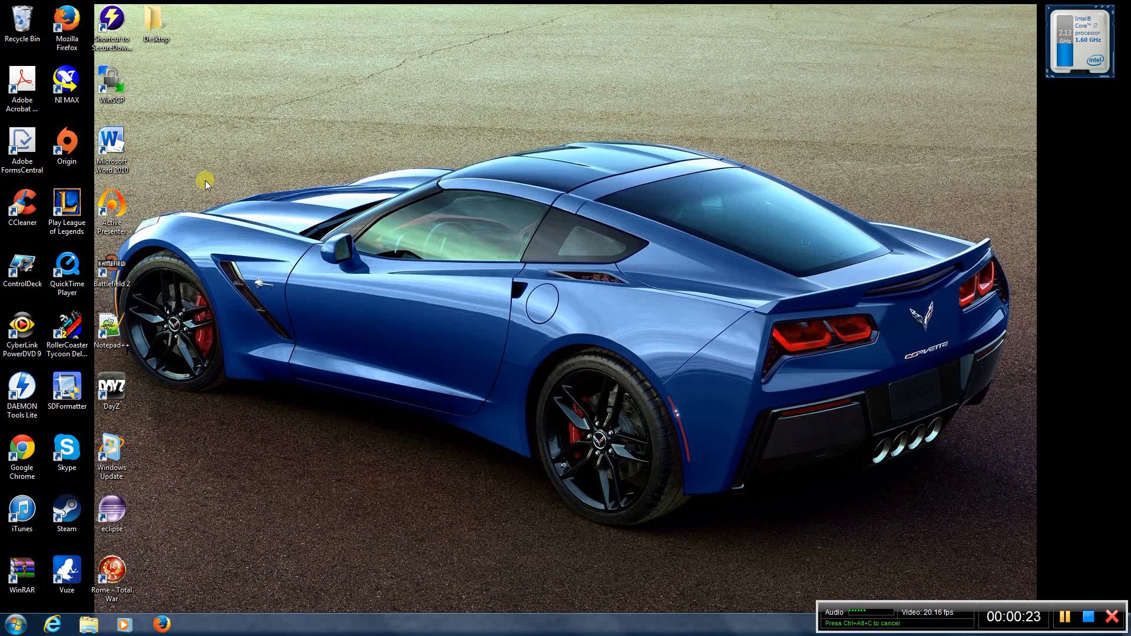
{"action": "mouse_move", "coordinate": [225, 262]}
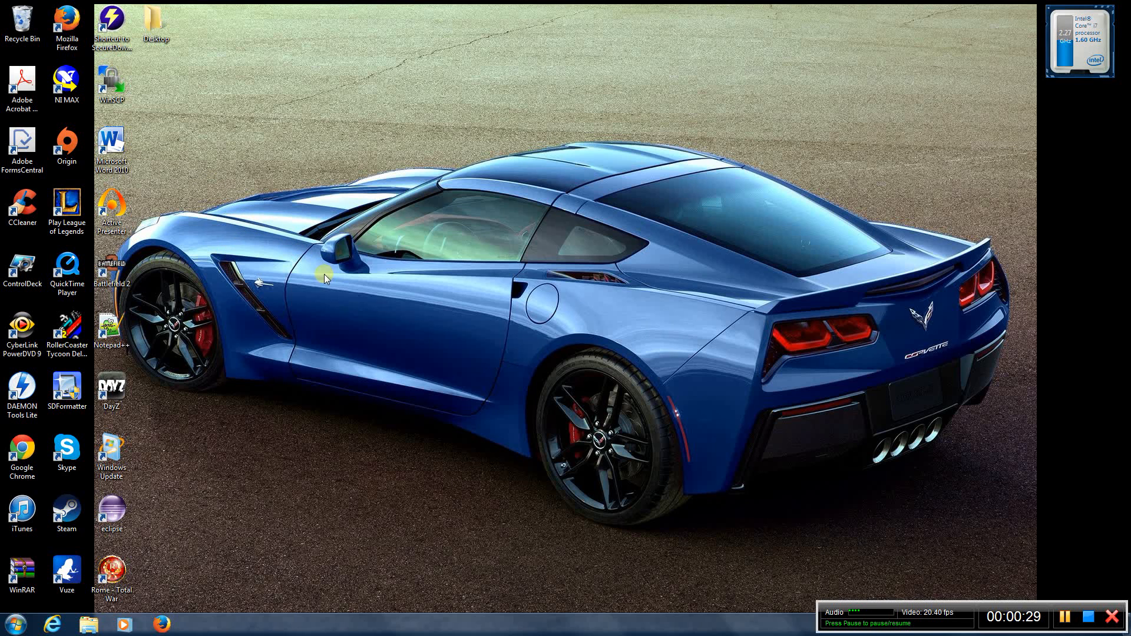
{"action": "mouse_move", "coordinate": [325, 302]}
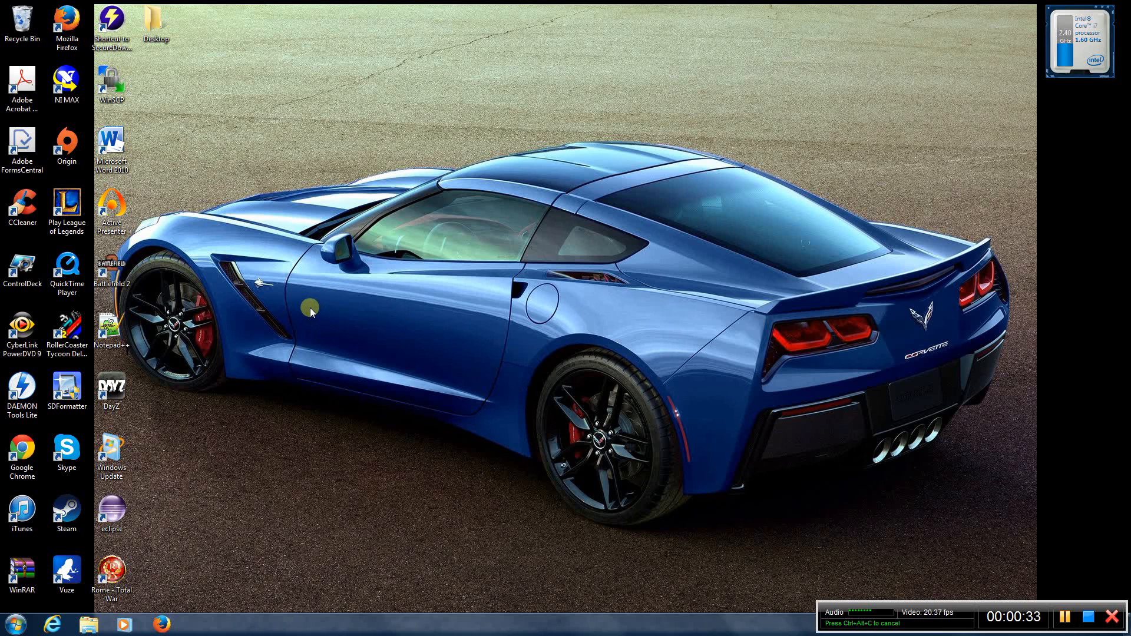
{"action": "mouse_move", "coordinate": [358, 283]}
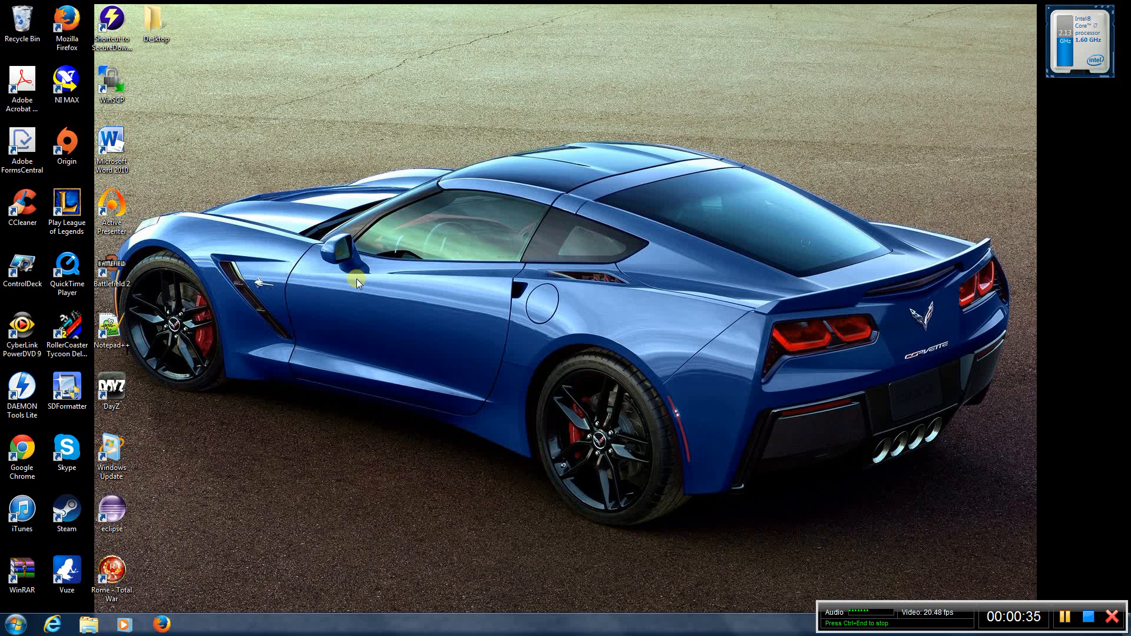
{"action": "mouse_move", "coordinate": [353, 297]}
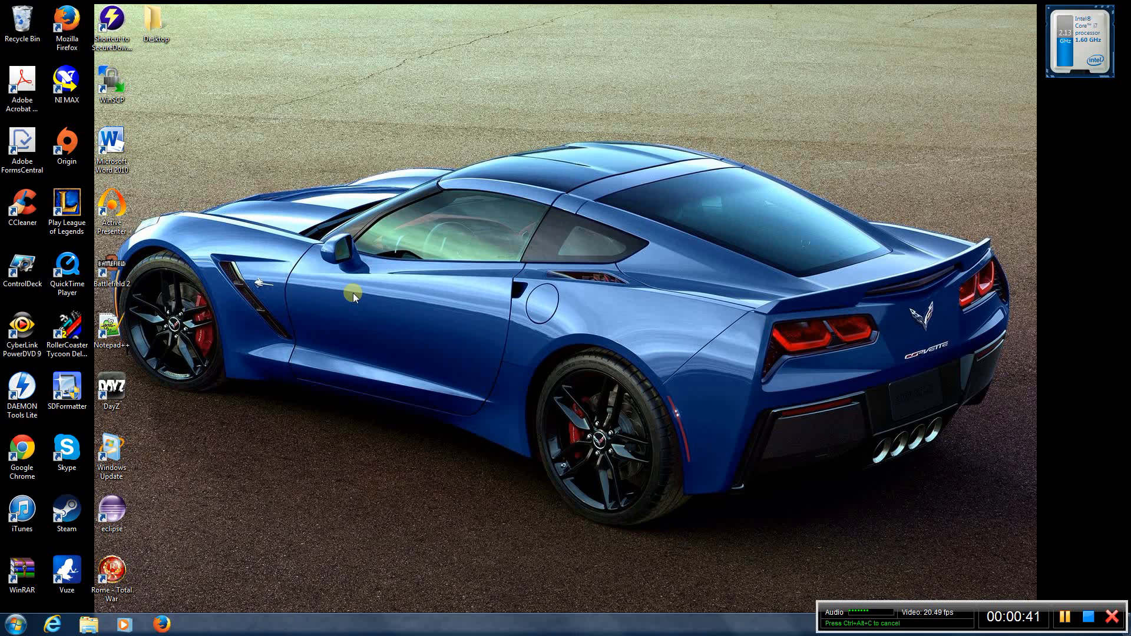
{"action": "mouse_move", "coordinate": [247, 307]}
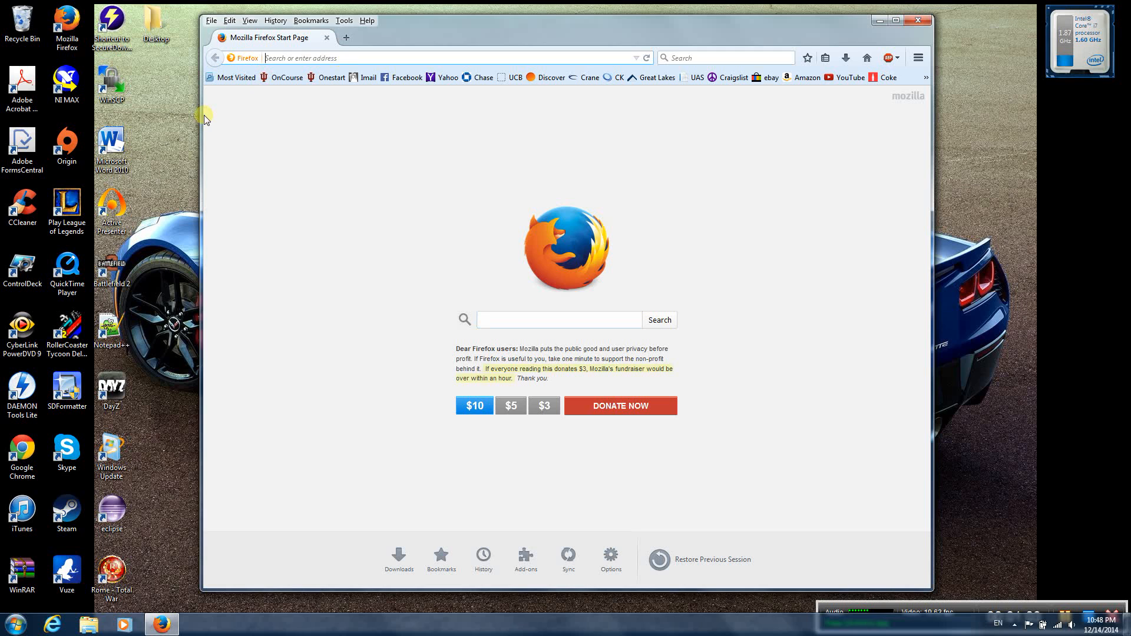
Navigate to the Residential Gateway Login page at 192.168.0.1 from the address bar.
{"action": "type", "text": "168"}
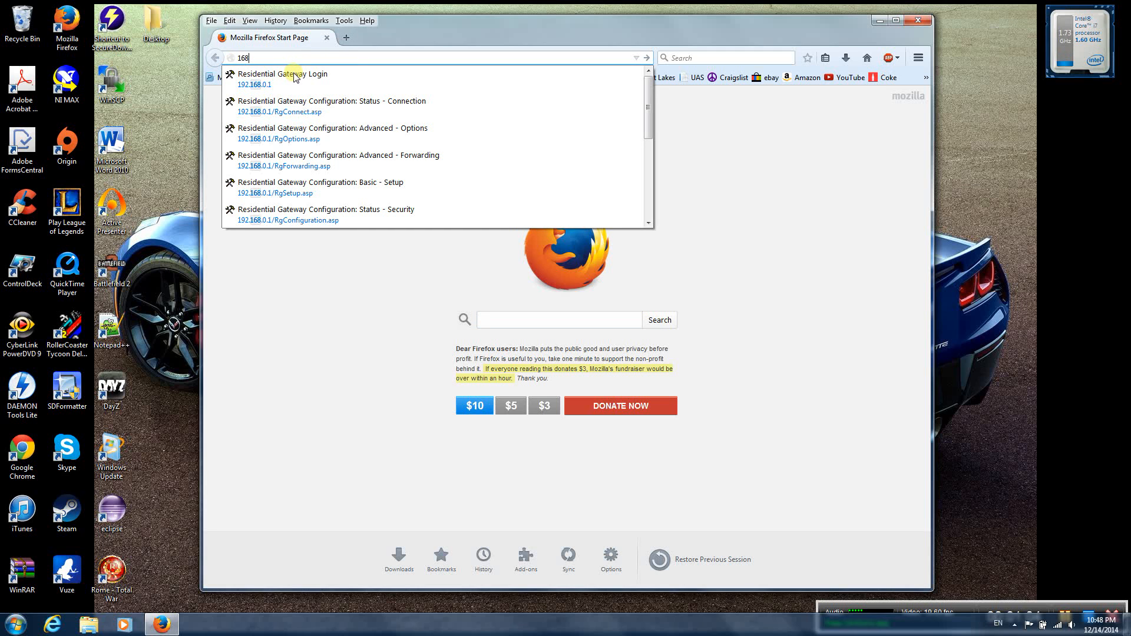
{"action": "left_click", "coordinate": [282, 79]}
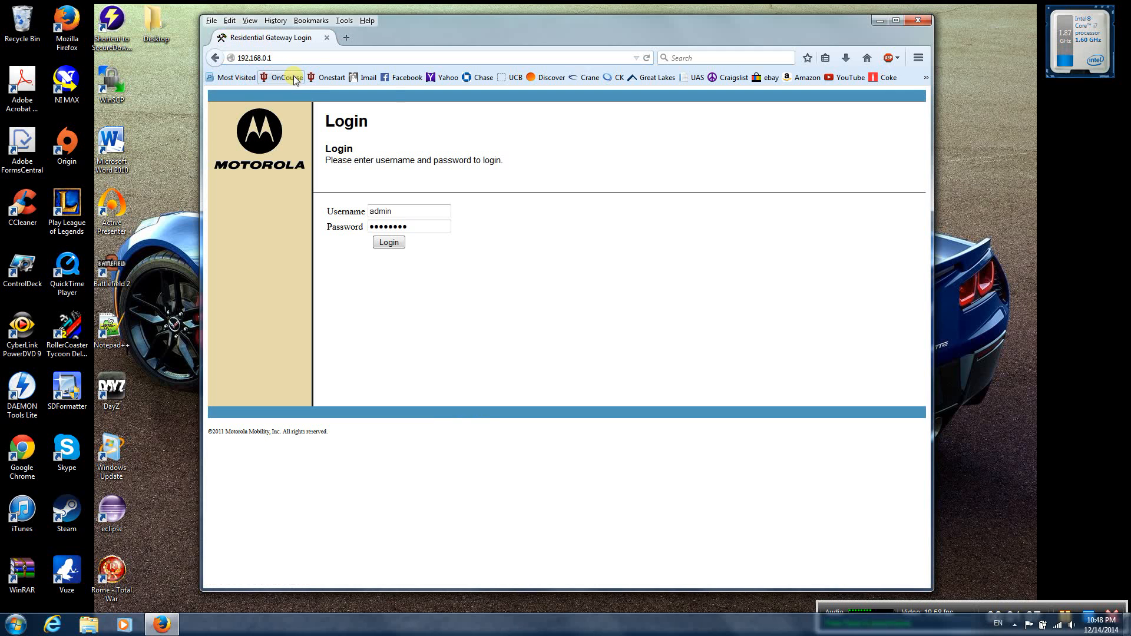
{"action": "mouse_move", "coordinate": [380, 195]}
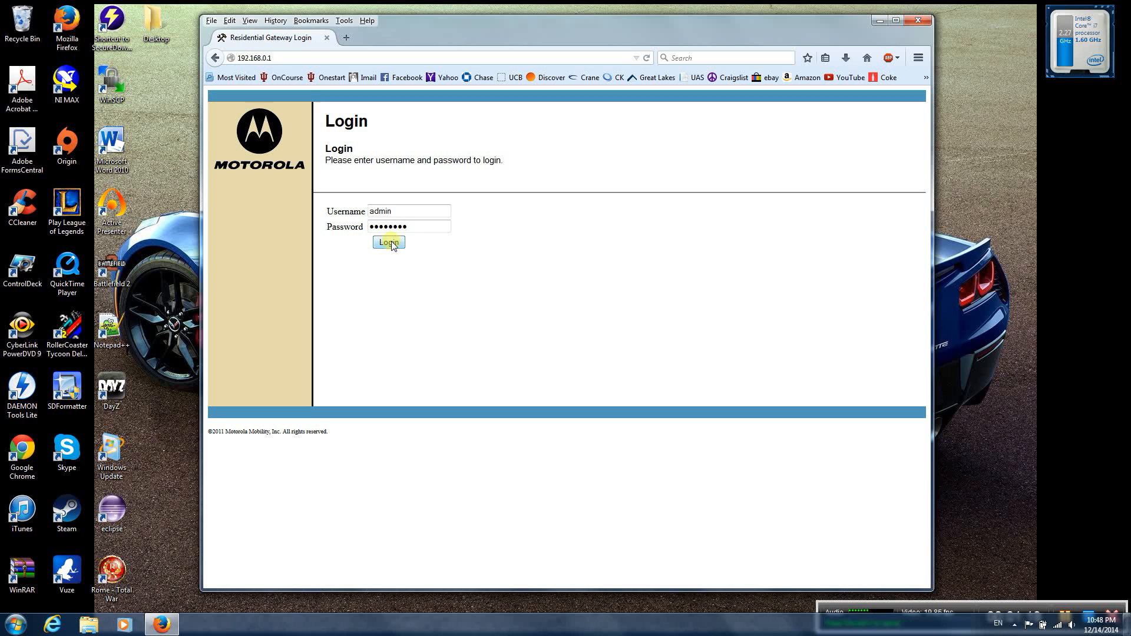
Log in with the prefilled credentials to reach the Status – Connection page.
{"action": "left_click", "coordinate": [387, 243]}
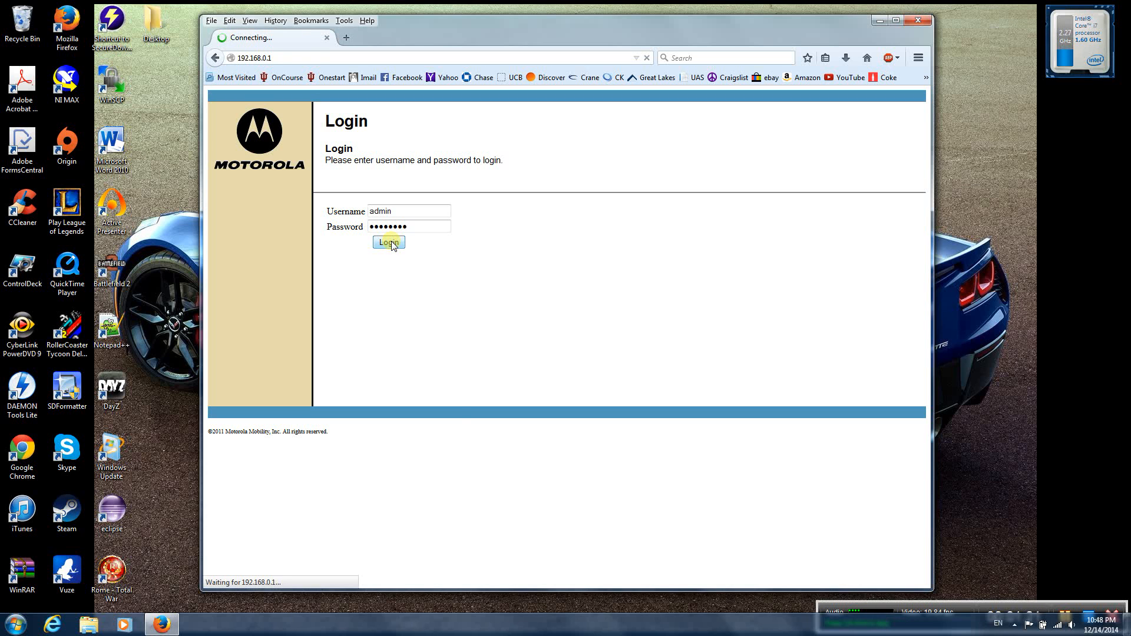
{"action": "left_click", "coordinate": [387, 241]}
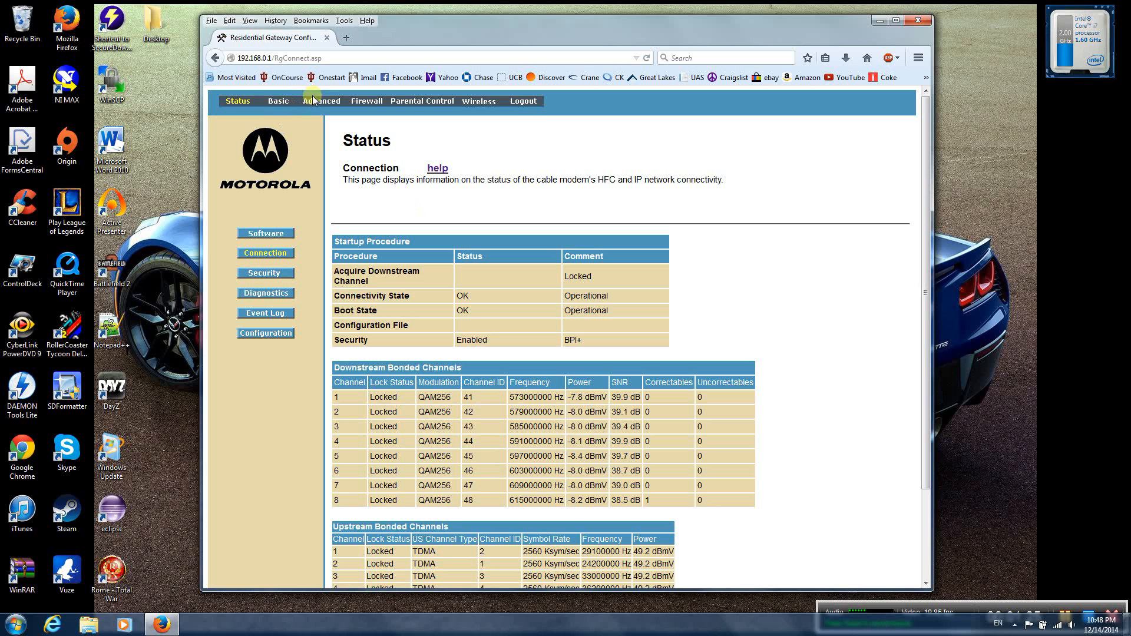
Go to Advanced > Forwarding to show the existing port forwarding rules table.
{"action": "left_click", "coordinate": [321, 101]}
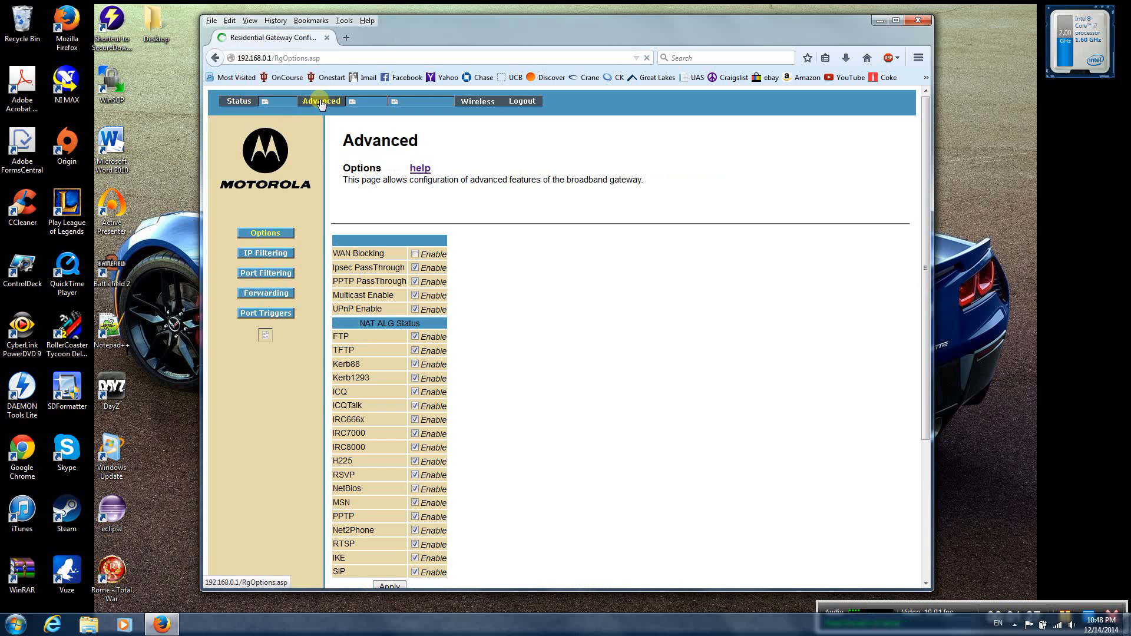
{"action": "left_click", "coordinate": [266, 293]}
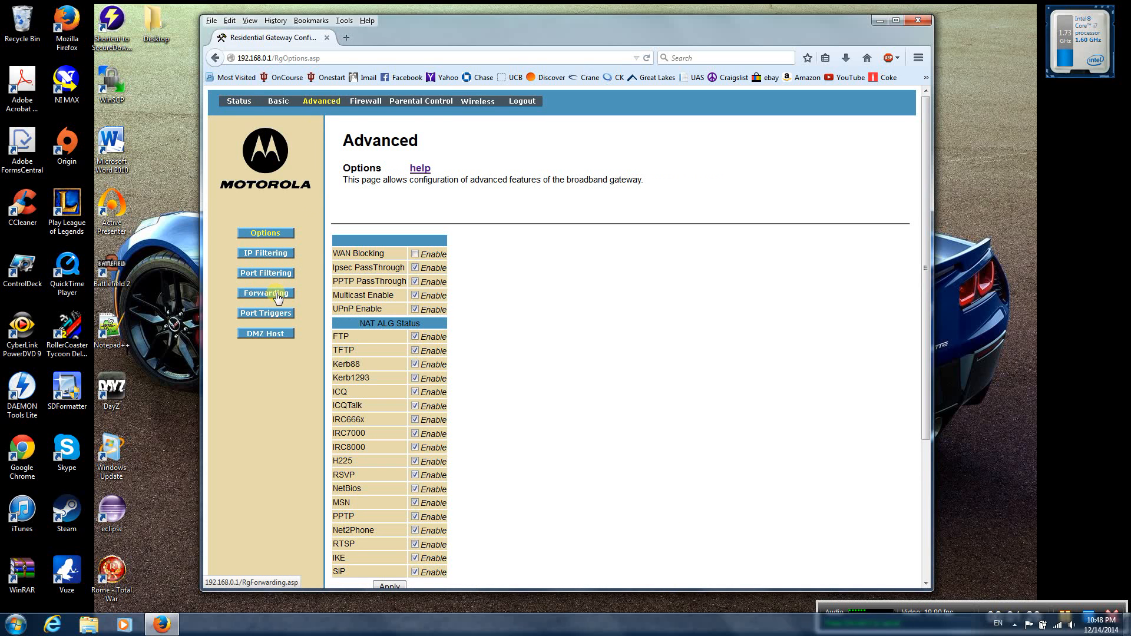
{"action": "left_click", "coordinate": [265, 294]}
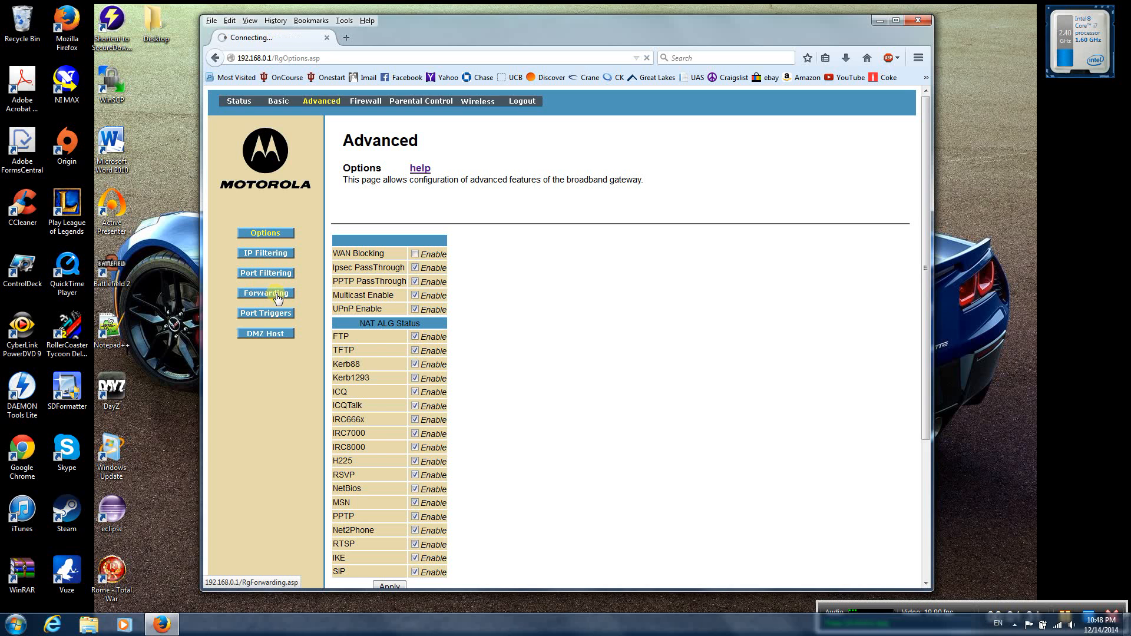
{"action": "left_click", "coordinate": [265, 293]}
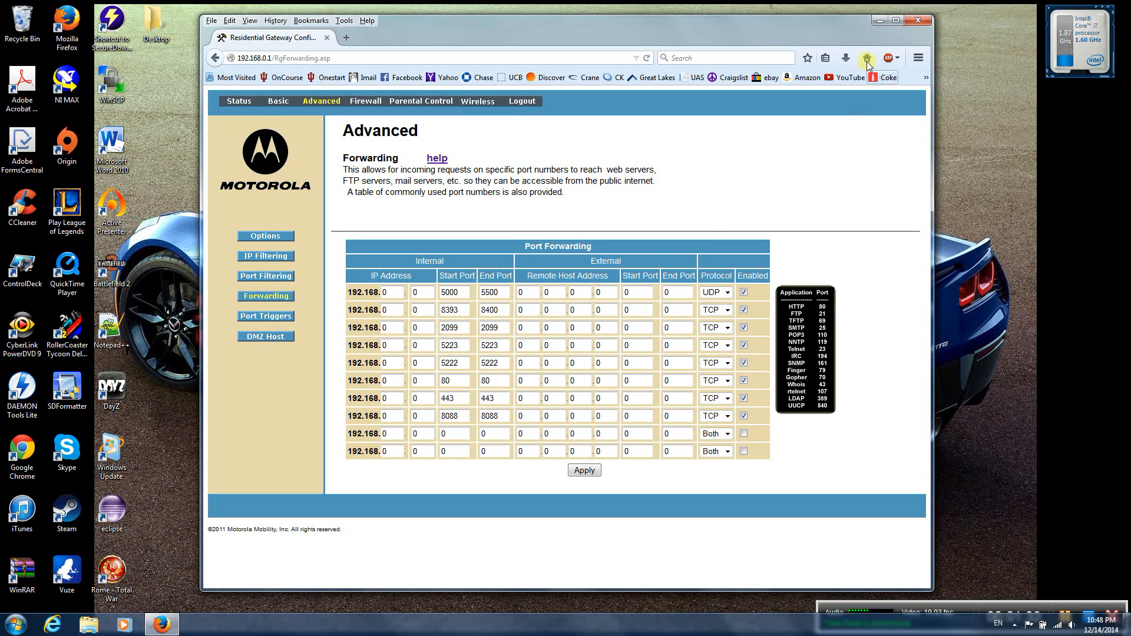
{"action": "left_click", "coordinate": [896, 20]}
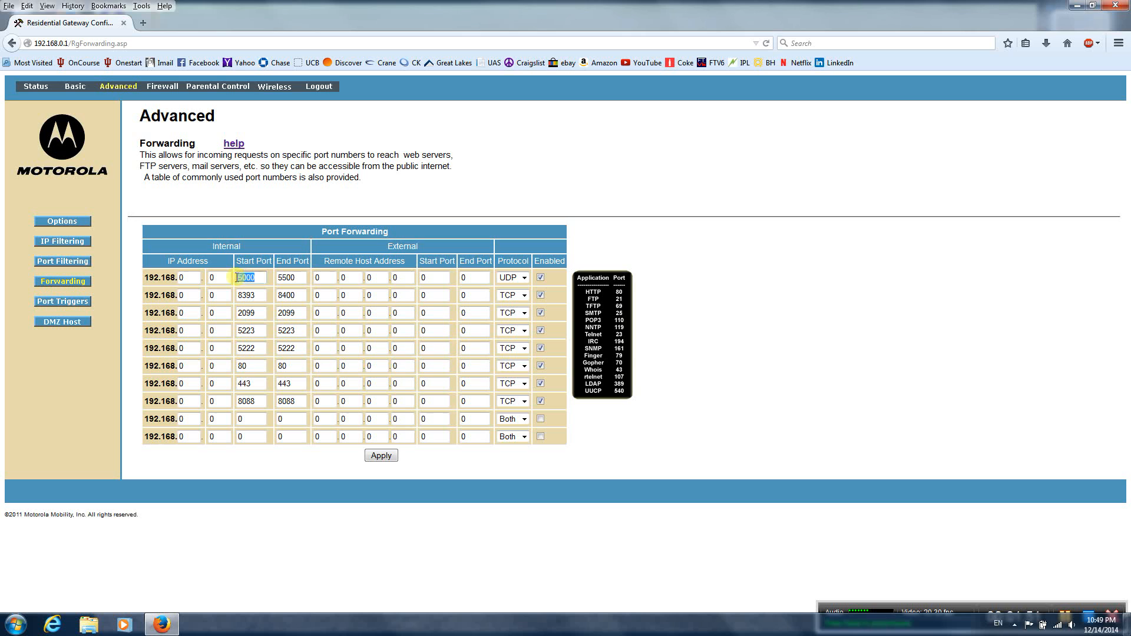
{"action": "left_click", "coordinate": [290, 277]}
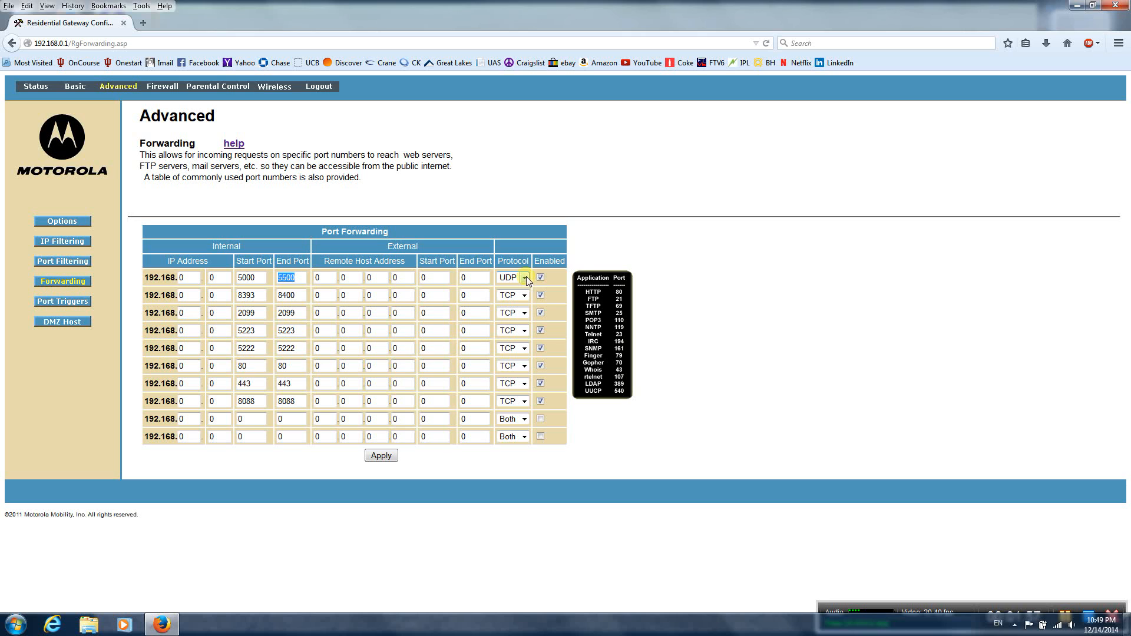
{"action": "mouse_move", "coordinate": [533, 295]}
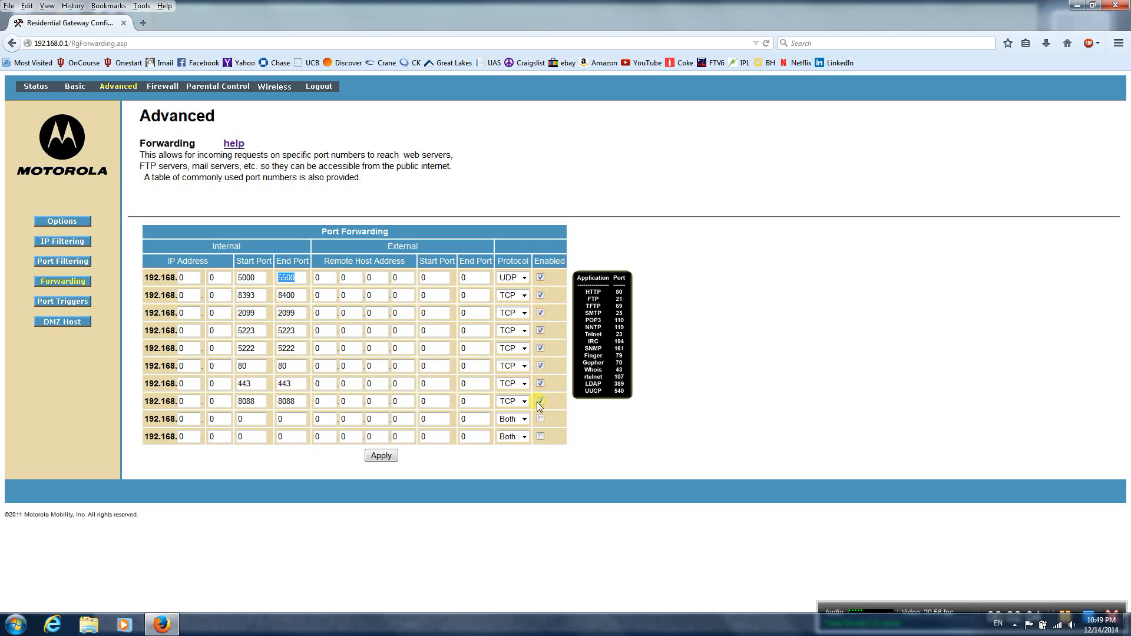
{"action": "left_click", "coordinate": [541, 401]}
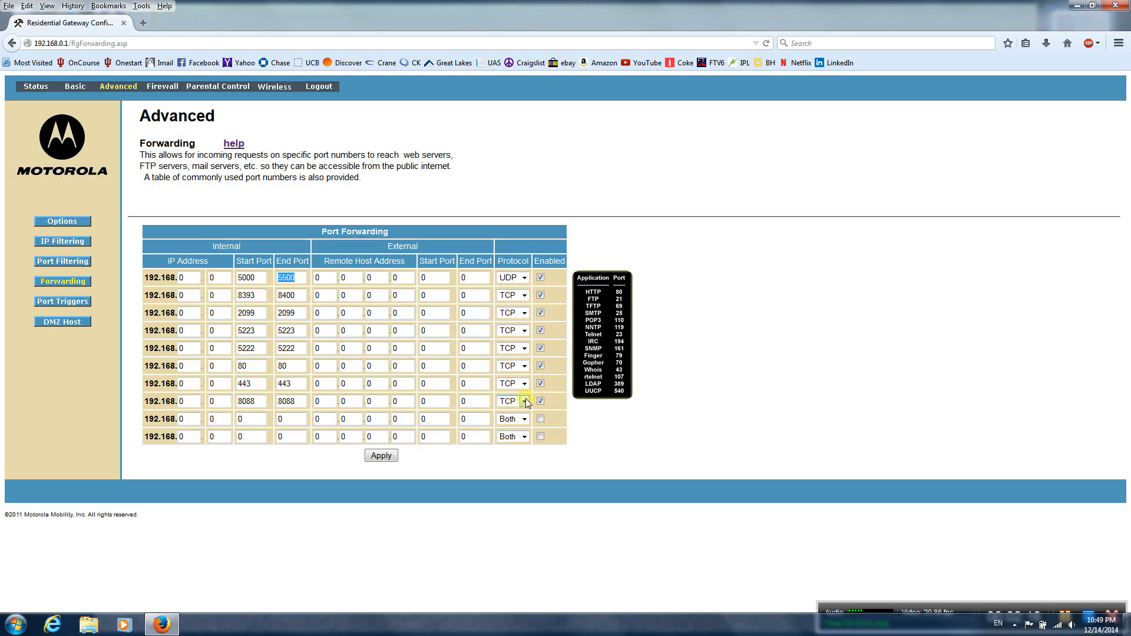
{"action": "mouse_move", "coordinate": [330, 419]}
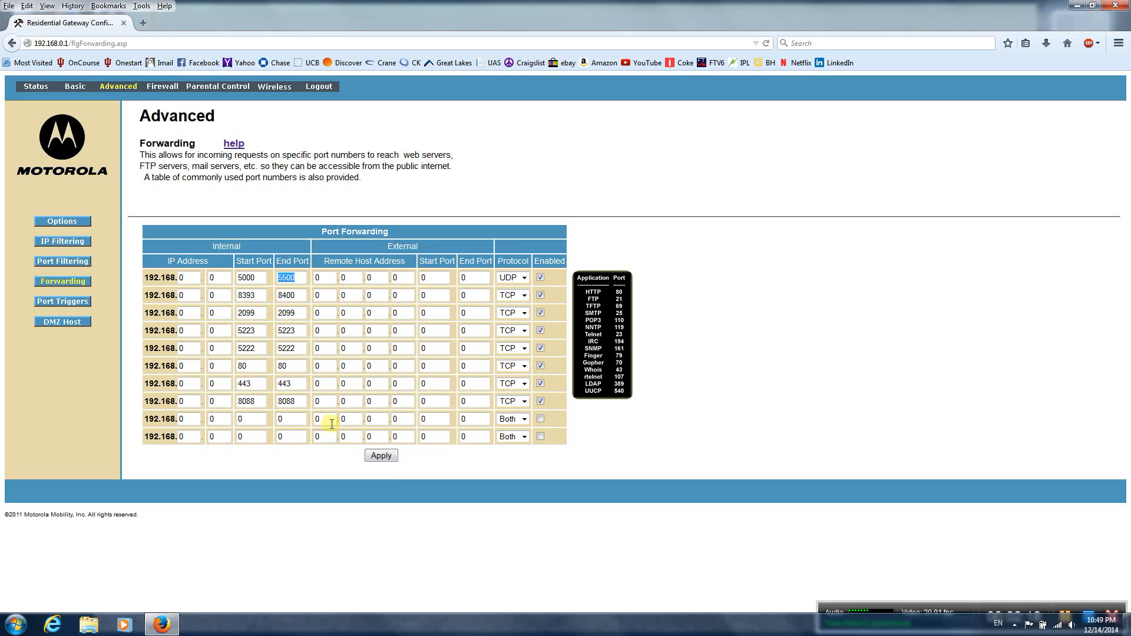
{"action": "mouse_move", "coordinate": [365, 429]}
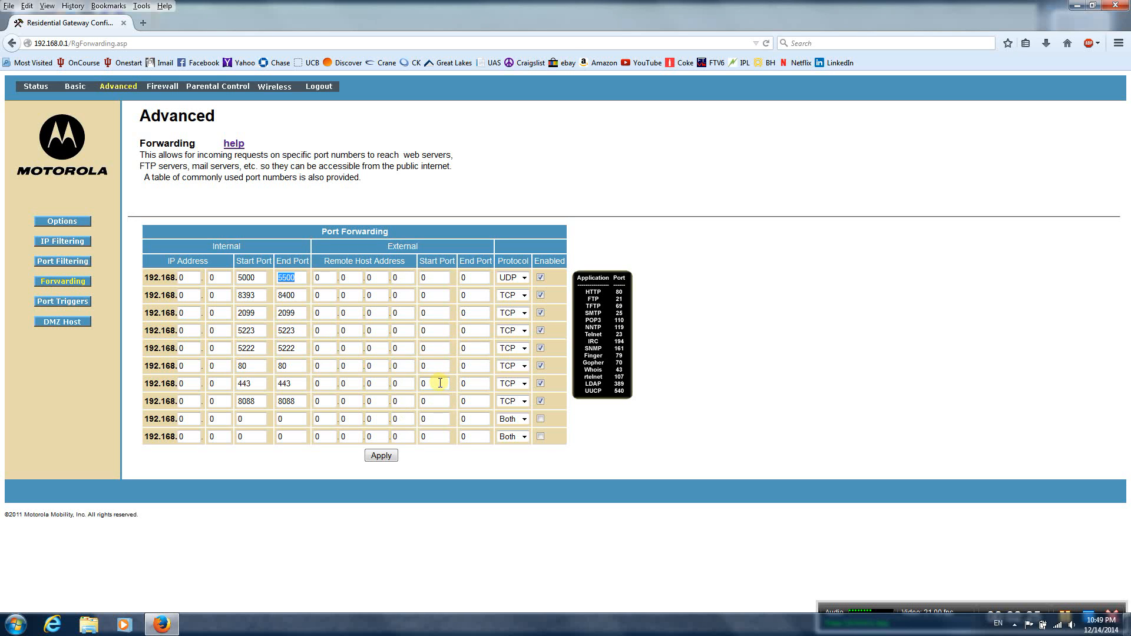
{"action": "mouse_move", "coordinate": [455, 446]}
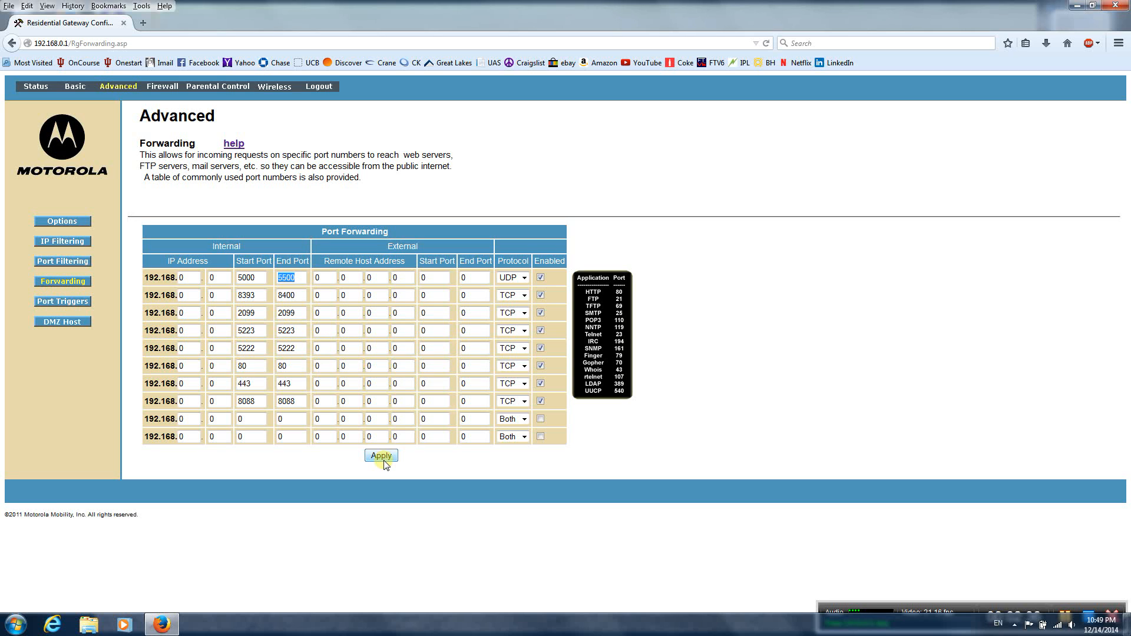
{"action": "mouse_move", "coordinate": [403, 322]}
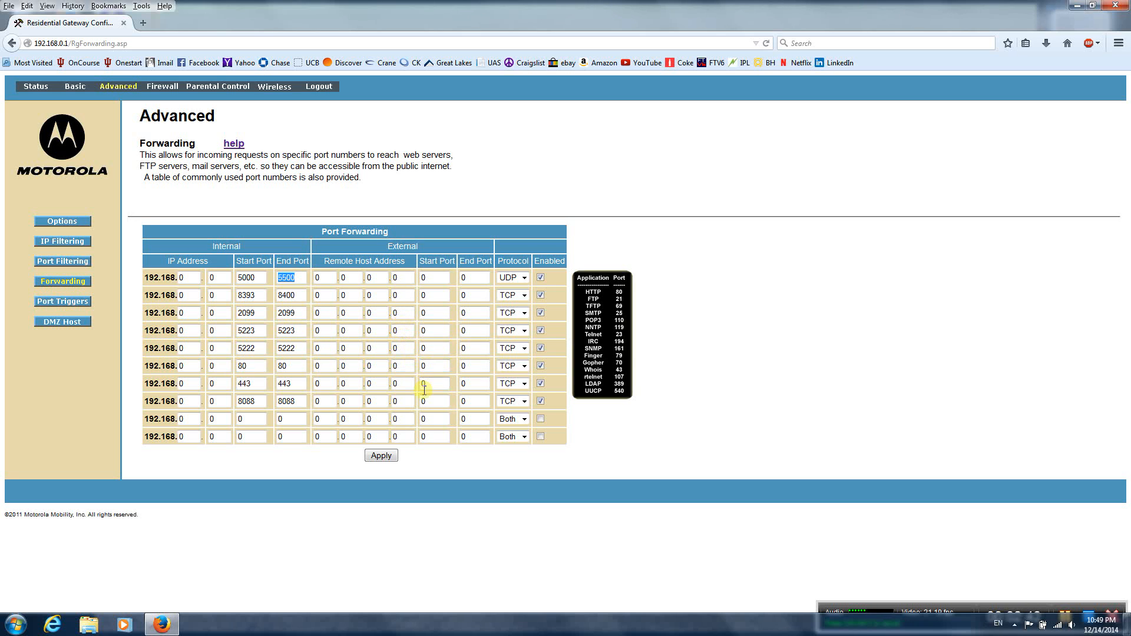
{"action": "mouse_move", "coordinate": [271, 302]}
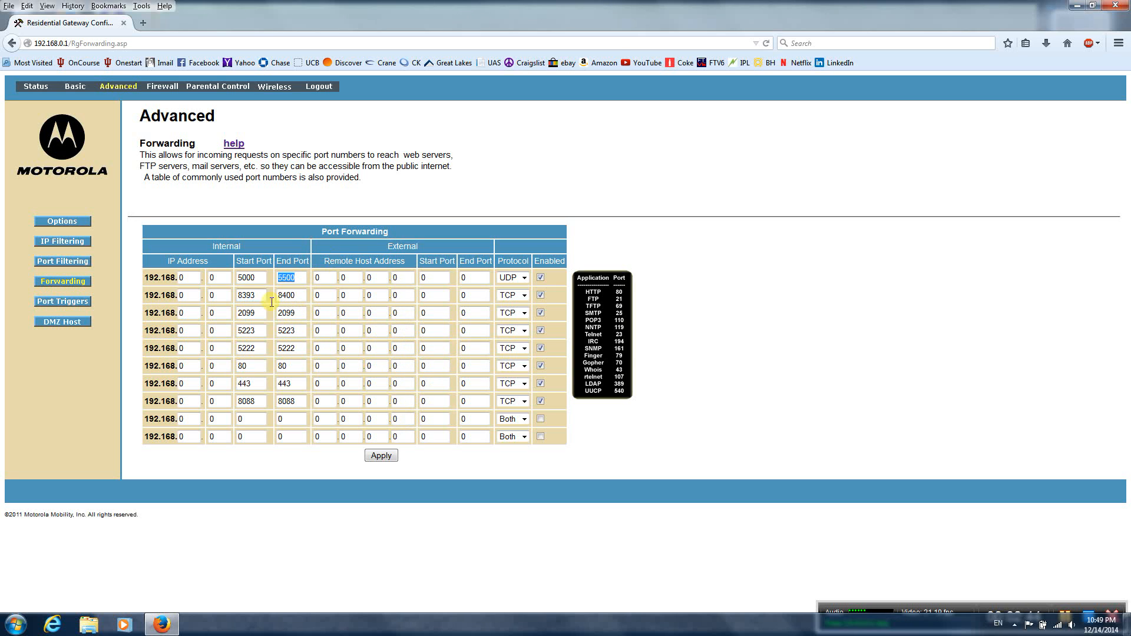
{"action": "mouse_move", "coordinate": [1076, 40]}
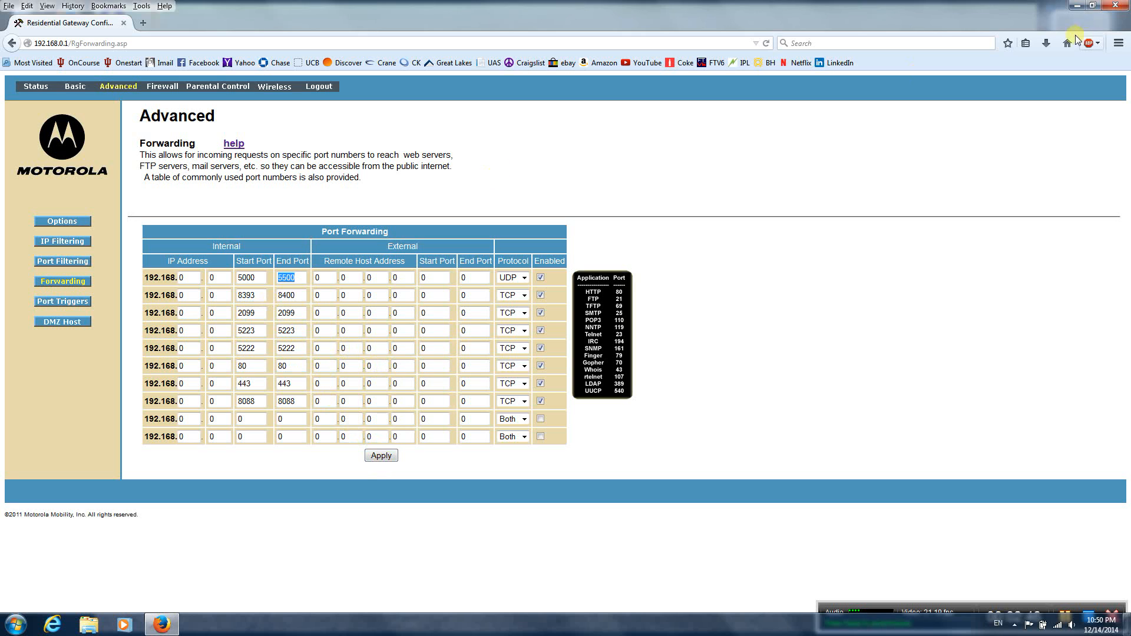